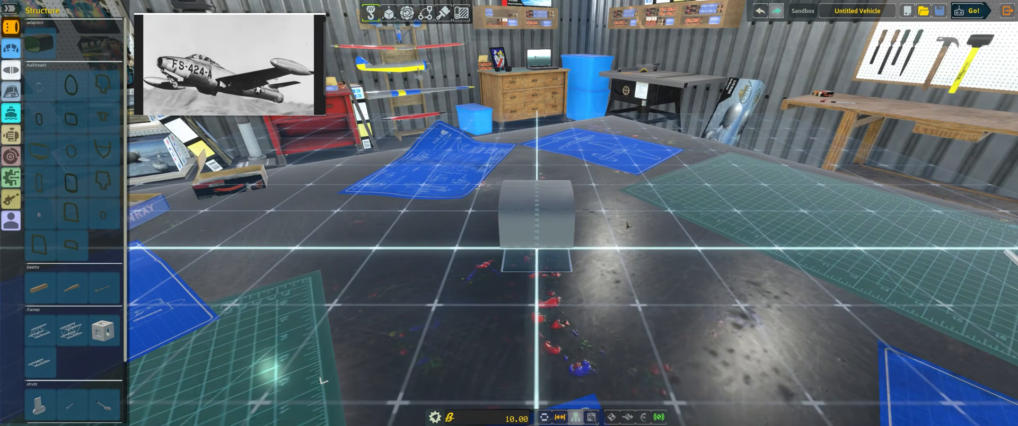
pyautogui.moveTo(621, 213)
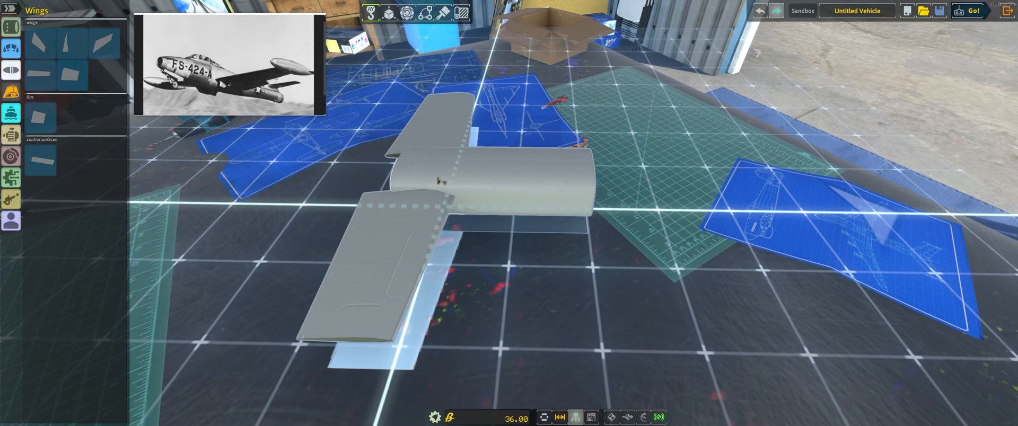
# - Snap a pair of grey wing panels onto the central structure block
pyautogui.click(11, 135)
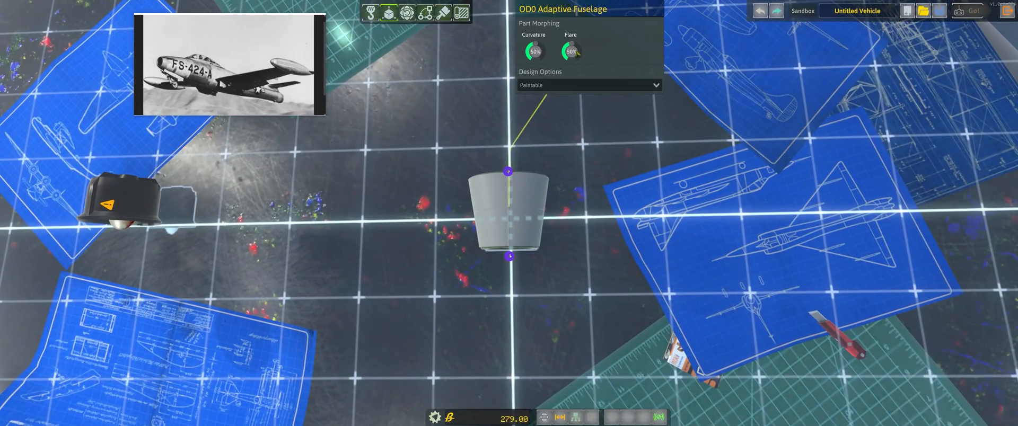
# - Reshape the adaptive fuselage piece and enable click-through on the OnTopReplica overlay
pyautogui.moveTo(576, 50); pyautogui.dragTo(560, 51)
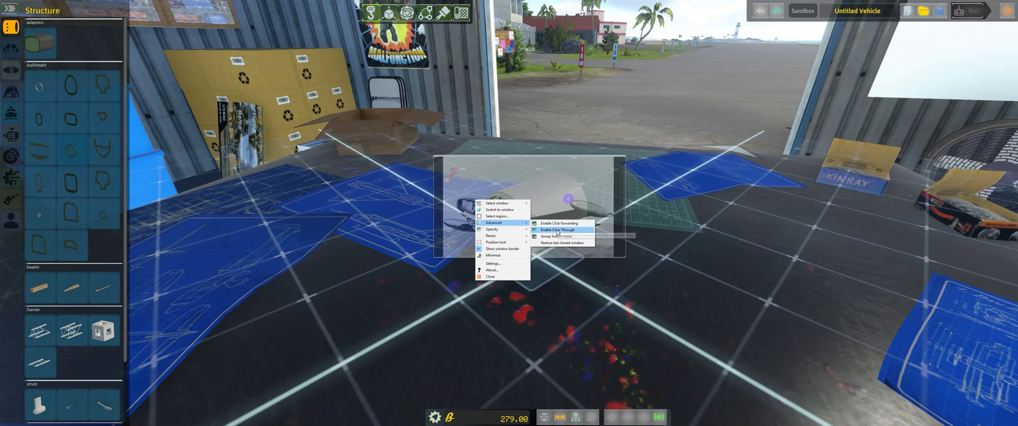
pyautogui.click(557, 230)
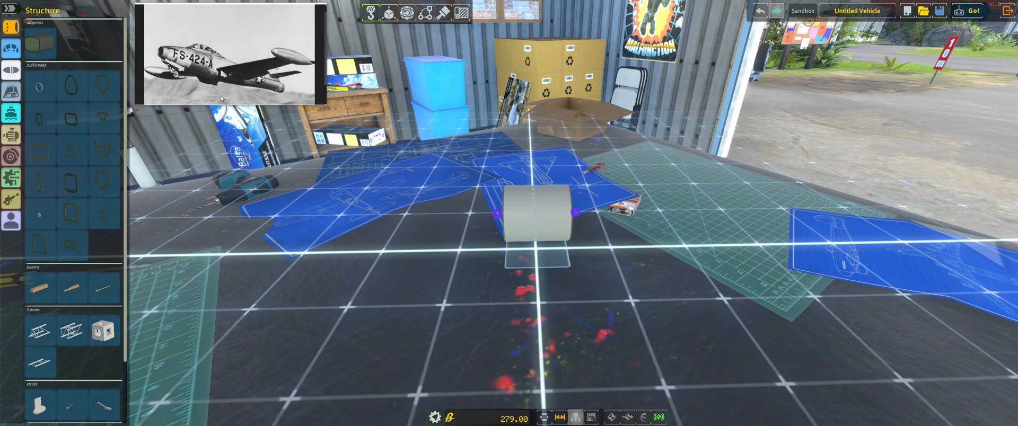
pyautogui.moveTo(182, 104)
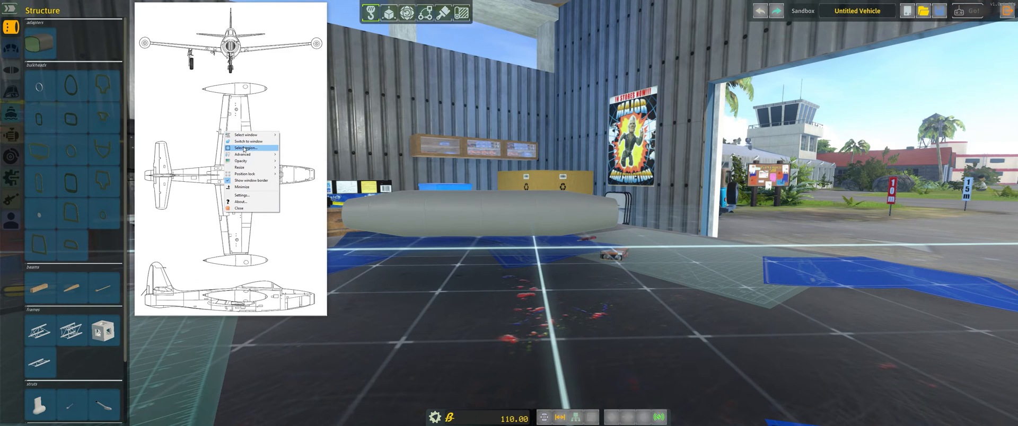
# - Crop the reference overlay to the side-view drawing and set its opacity to 50%
pyautogui.click(245, 148)
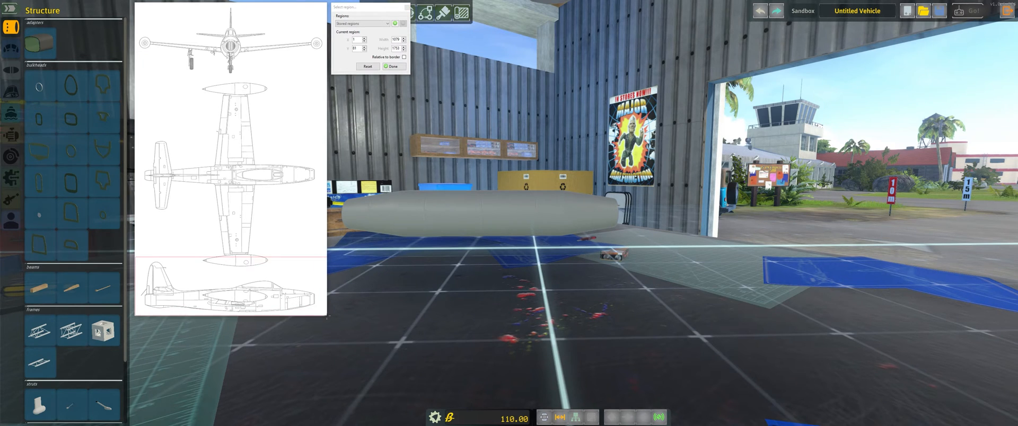
pyautogui.click(392, 65)
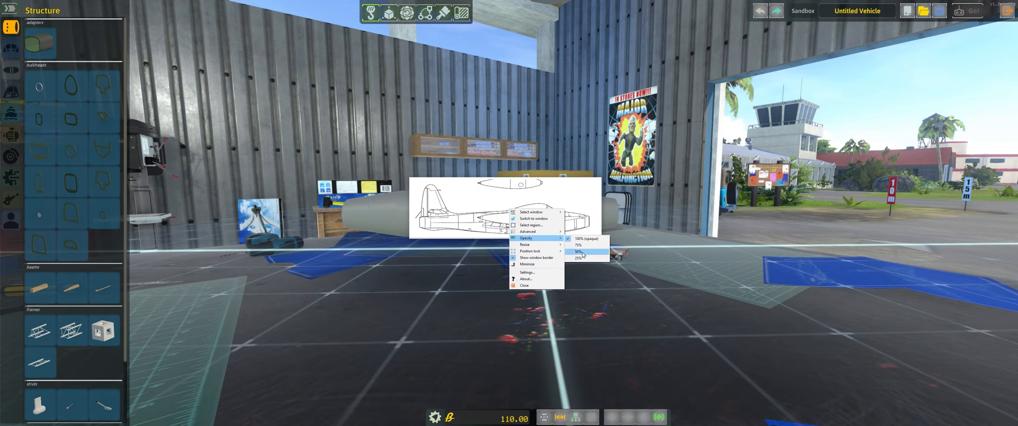
pyautogui.click(576, 251)
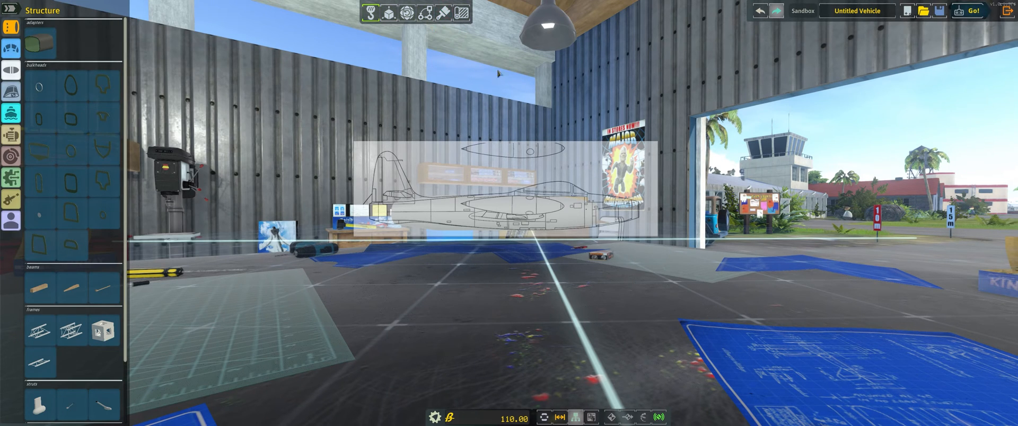
# - Stretch the fuselage with the morph dials until it matches the side-view overlay
pyautogui.click(443, 13)
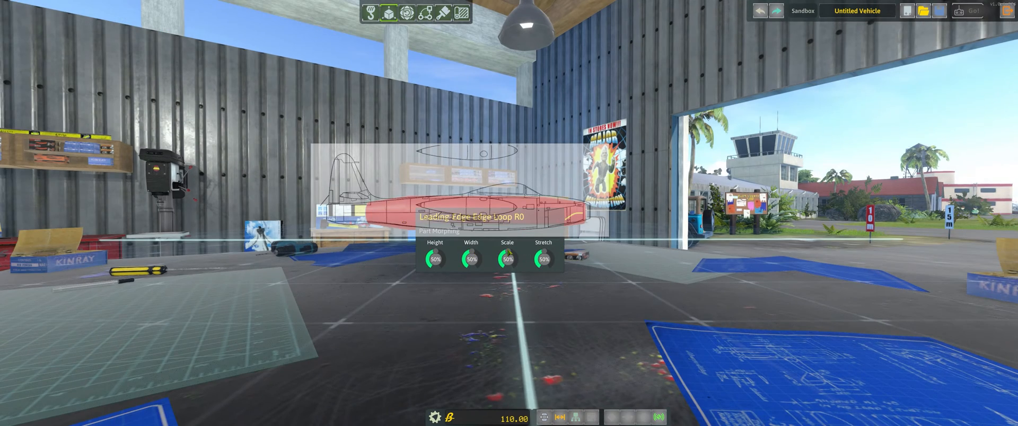
pyautogui.moveTo(507, 259); pyautogui.dragTo(507, 279)
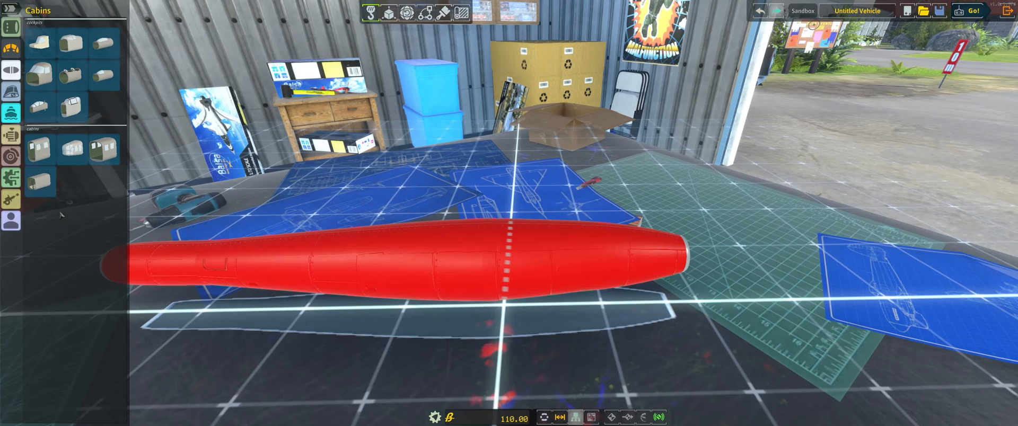
# - Add a round adaptive fuselage section to the upper tube with a tapering front piece
pyautogui.click(10, 28)
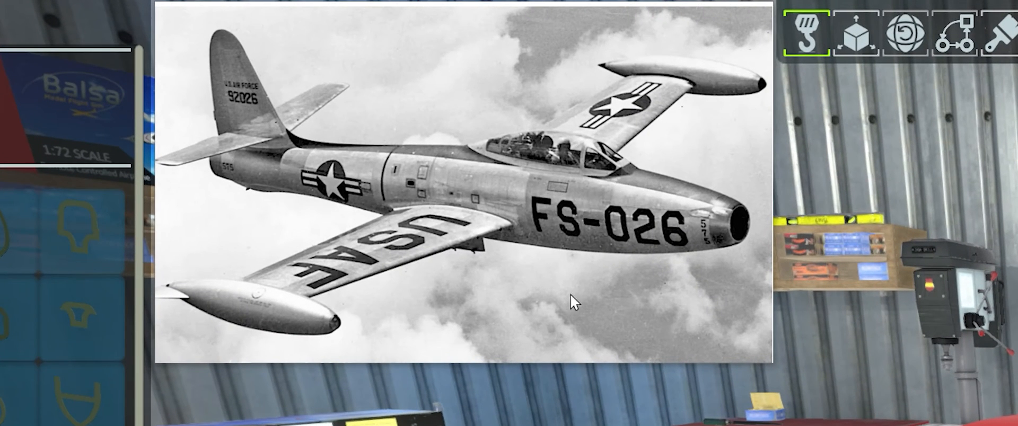
pyautogui.moveTo(602, 160)
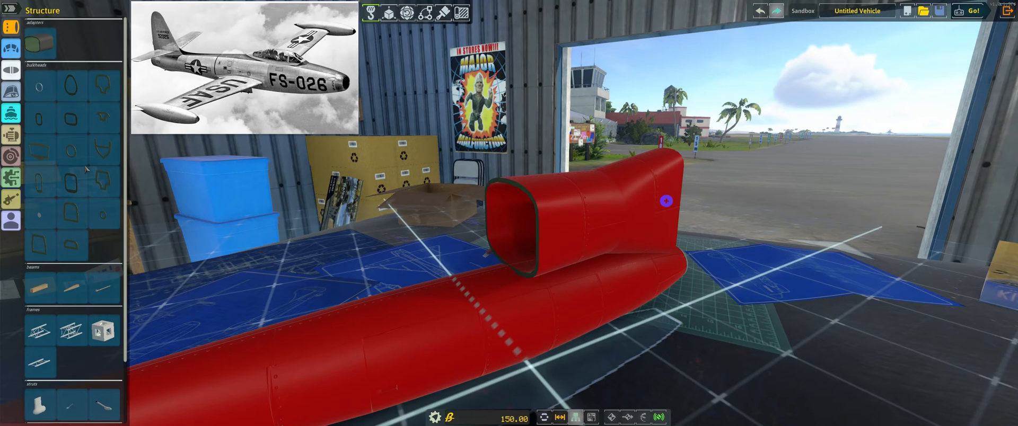
pyautogui.moveTo(71, 152)
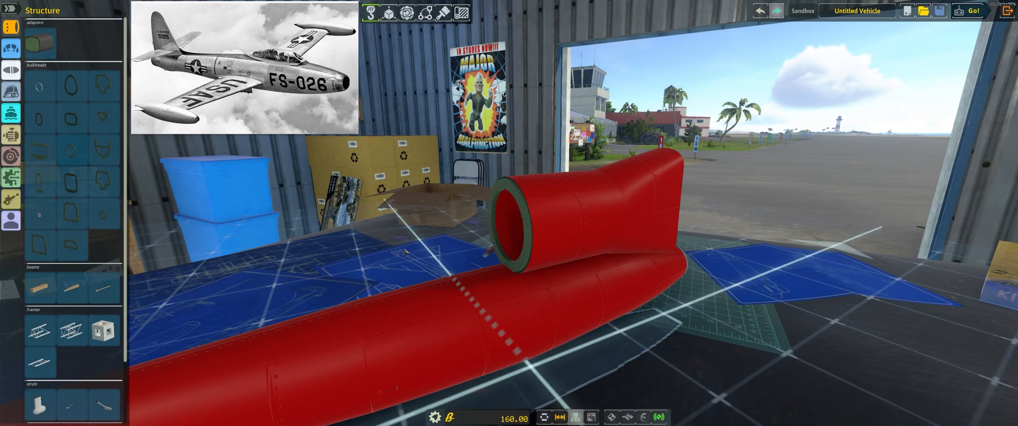
pyautogui.click(513, 220)
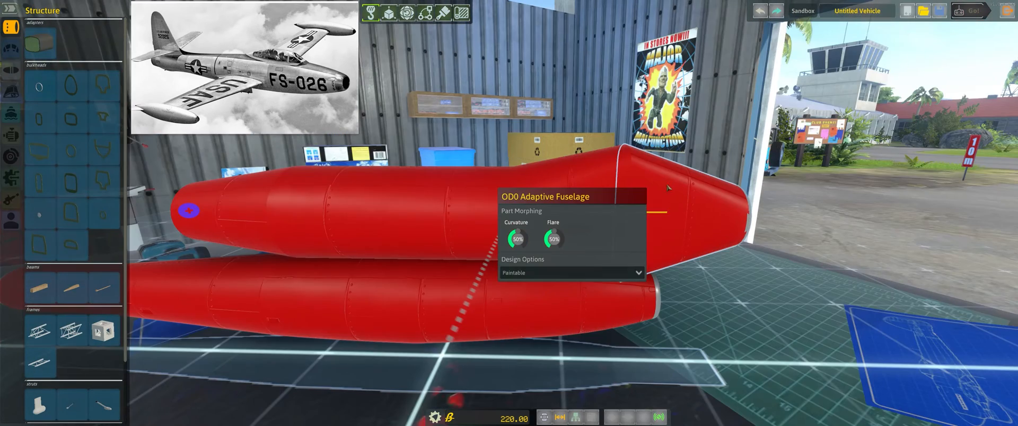
# - Set the front fuselage section's material to Clear Plastic in Design Options
pyautogui.click(570, 273)
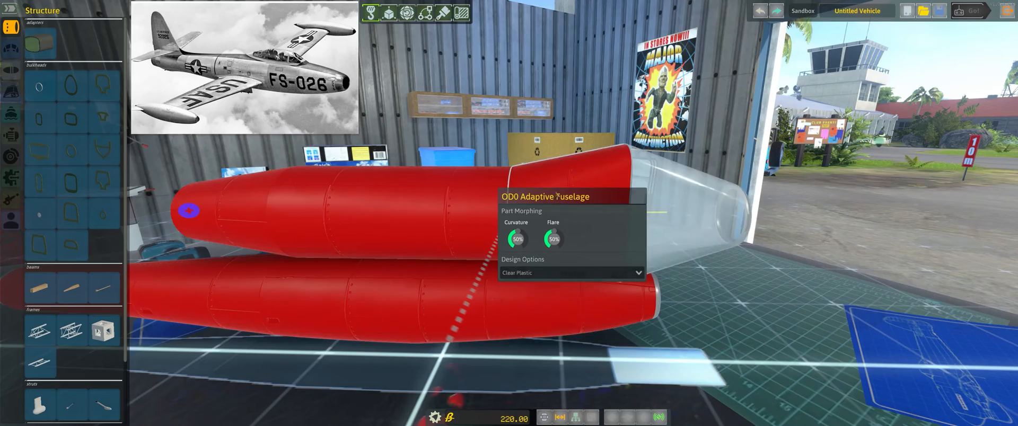
pyautogui.click(570, 273)
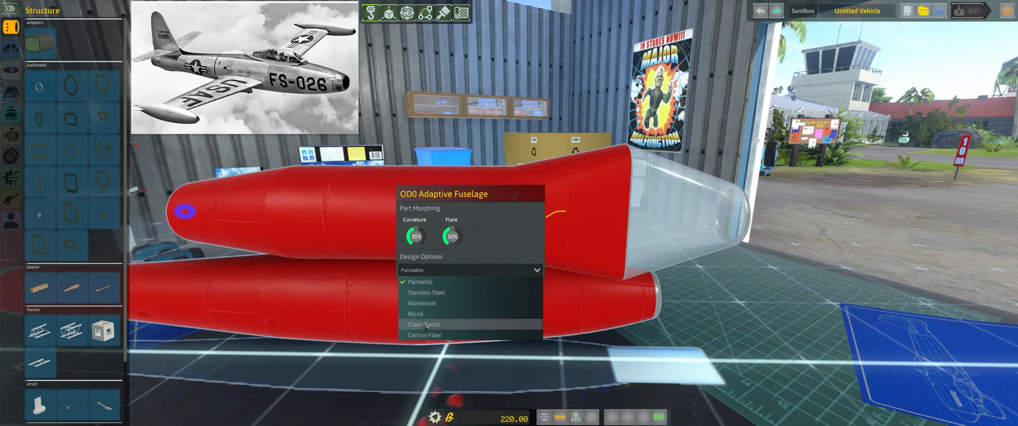
pyautogui.click(423, 324)
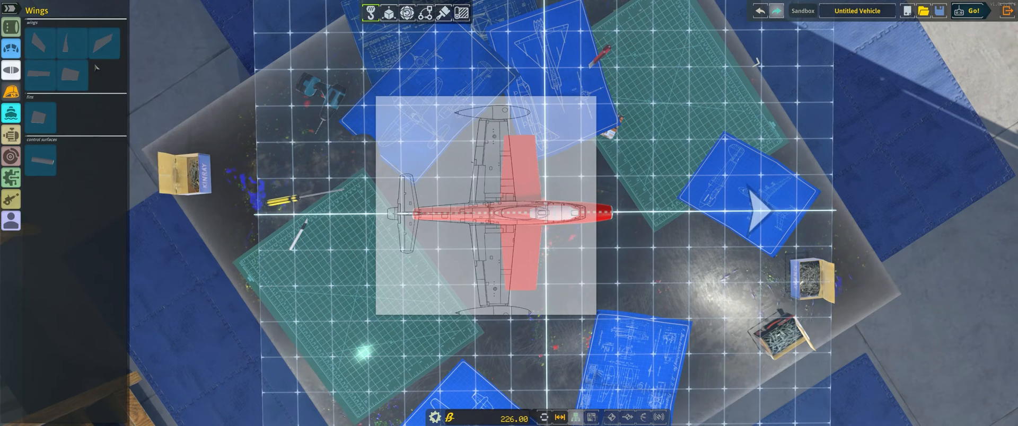
# - Attach the AF-1 Modwing to the fuselage and enable click-through on the blueprint overlay
pyautogui.click(388, 12)
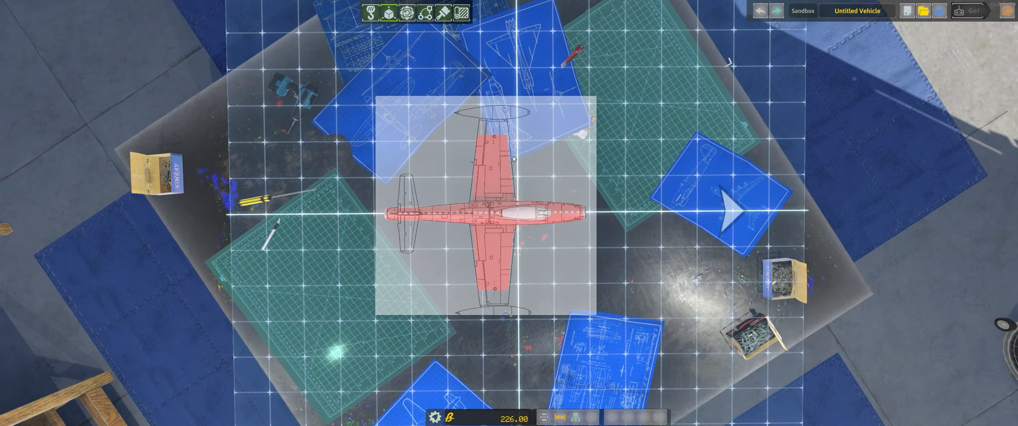
pyautogui.rightClick(512, 159)
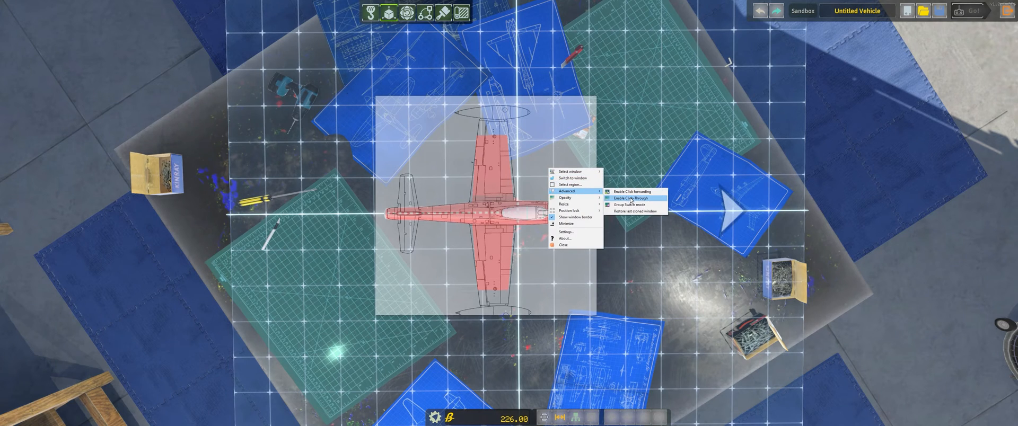
pyautogui.click(630, 198)
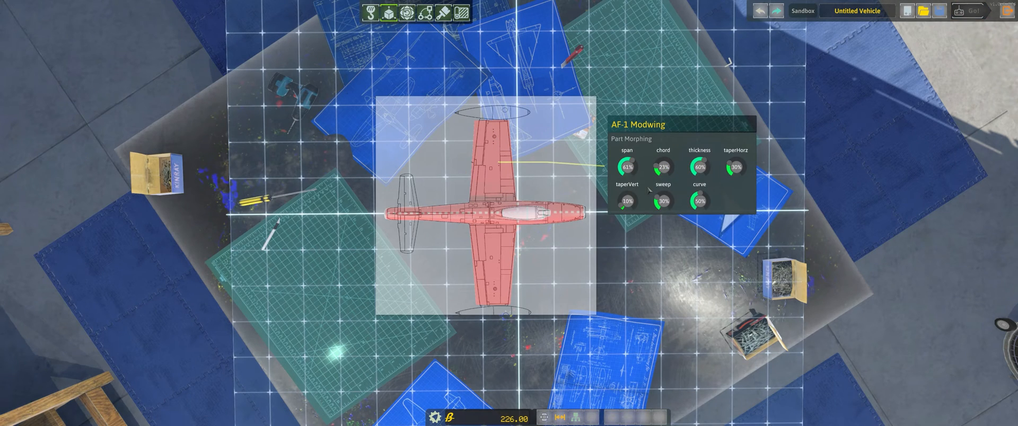
pyautogui.moveTo(647, 193)
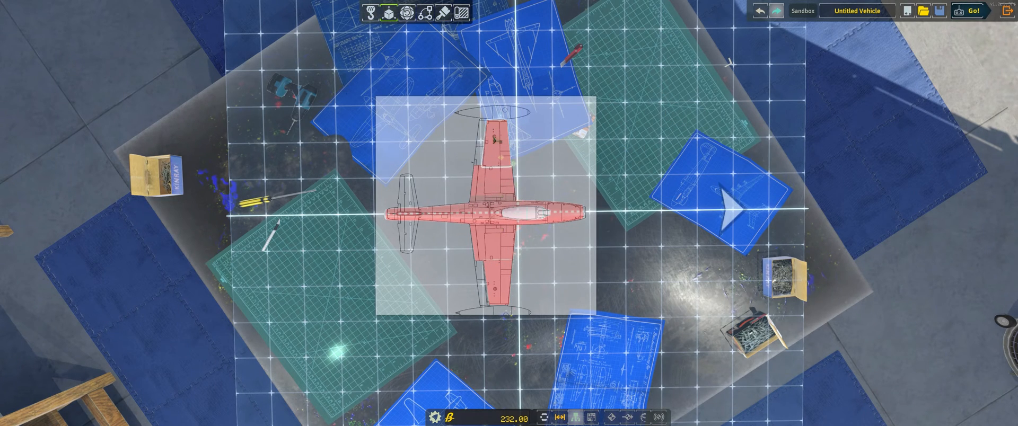
# - Reshape the AF-1 Modwing span, chord and taper to trace the blueprint's wing outline
pyautogui.click(370, 13)
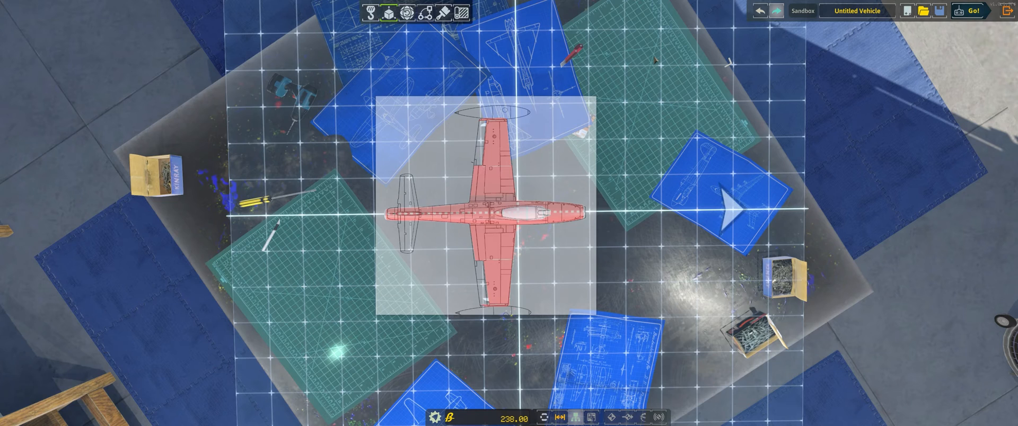
pyautogui.moveTo(439, 37)
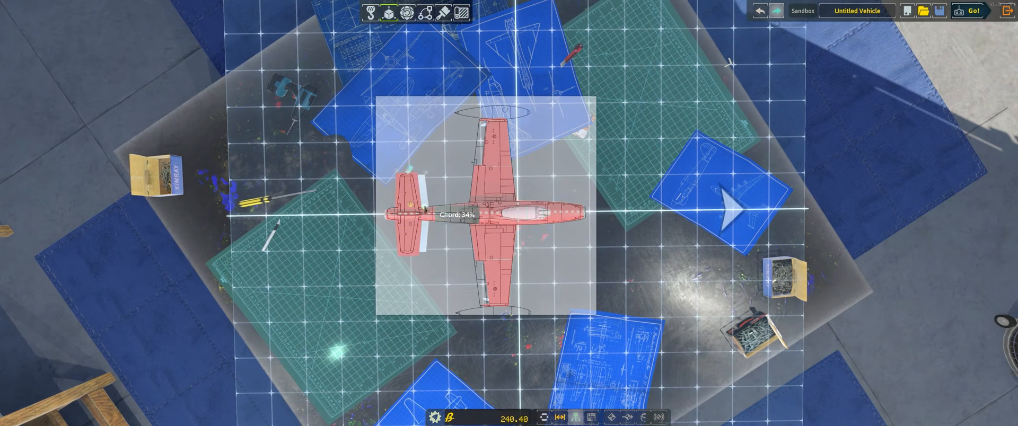
# - Add a horizontal tail plane at the rear fuselage with its chord at 34%
pyautogui.click(407, 208)
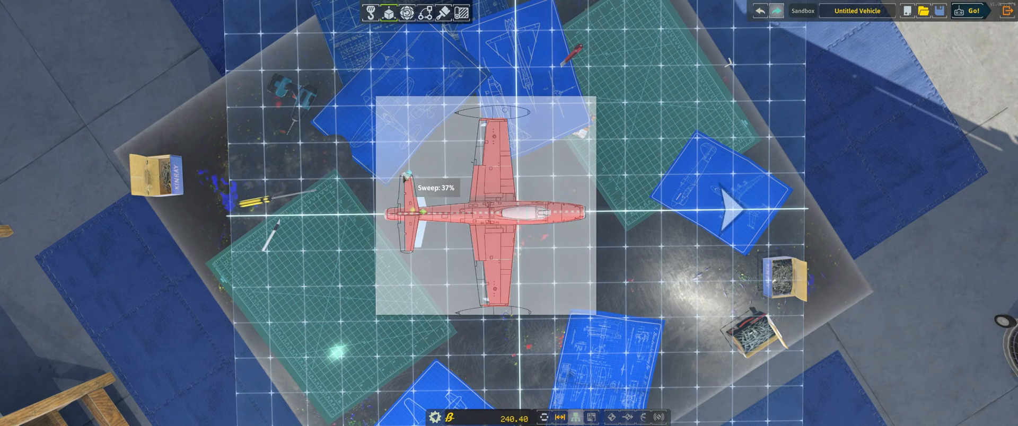
# - Sweep the main wings back to 37%
pyautogui.click(387, 13)
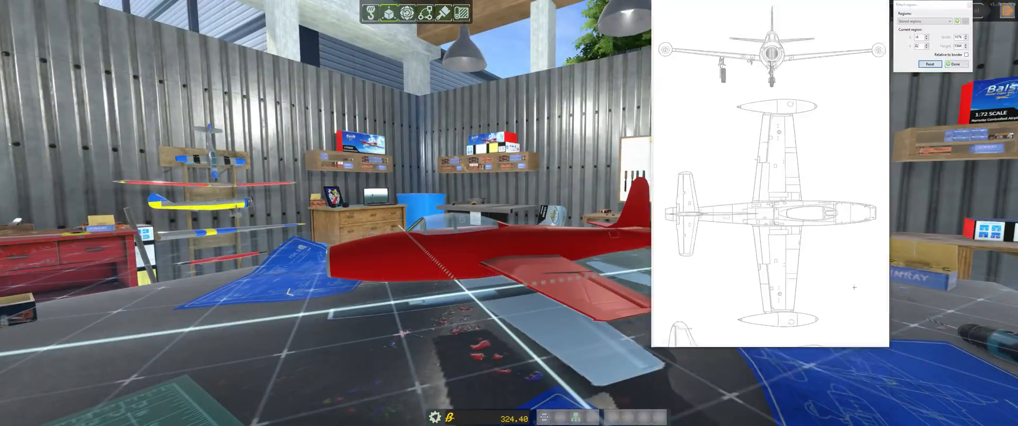
# - Finish framing the blueprint reference overlay beside the jet
pyautogui.click(954, 65)
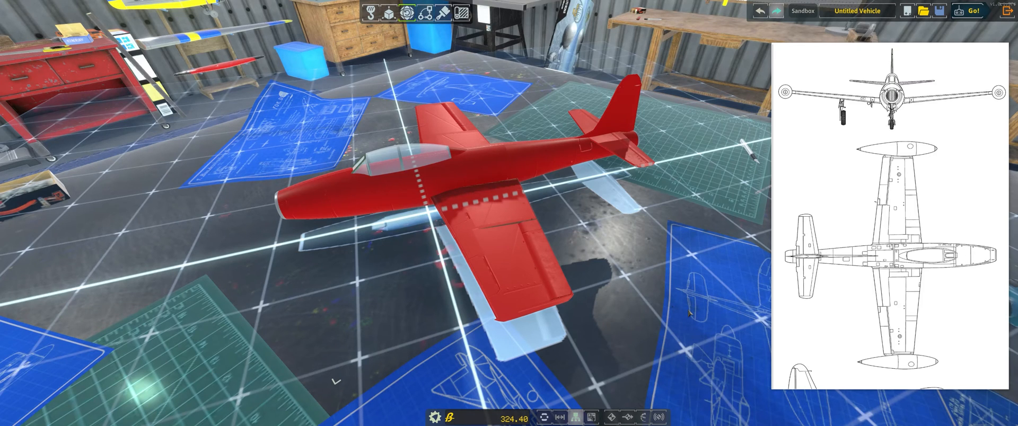
pyautogui.moveTo(713, 280)
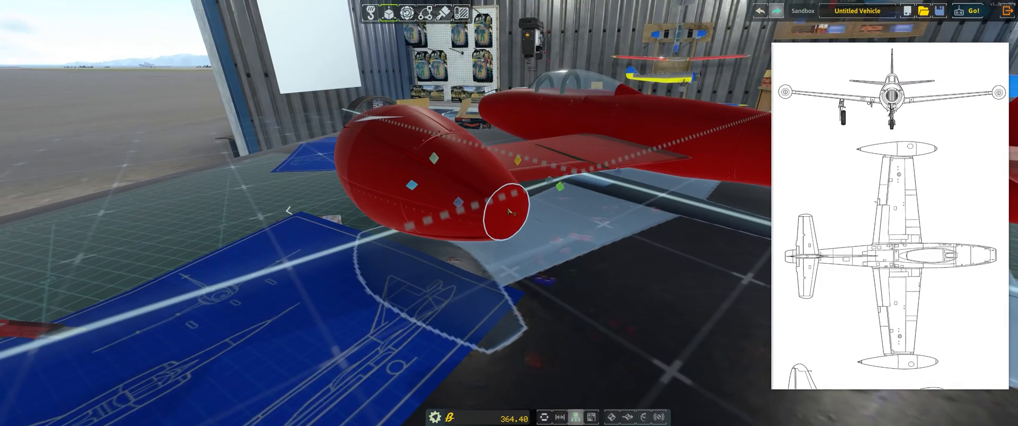
# - Narrow the R00 End Cap's Width below 50% in its Part Morphing settings
pyautogui.click(510, 211)
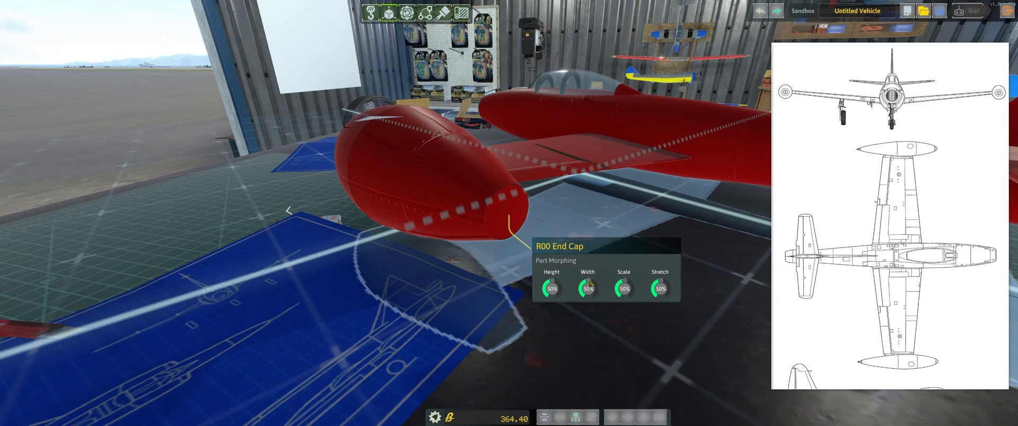
pyautogui.moveTo(590, 287); pyautogui.dragTo(584, 292)
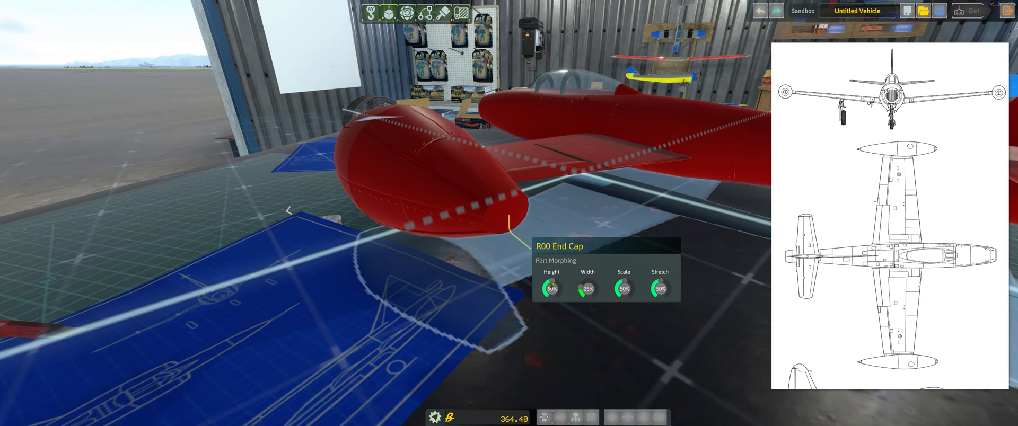
pyautogui.click(550, 286)
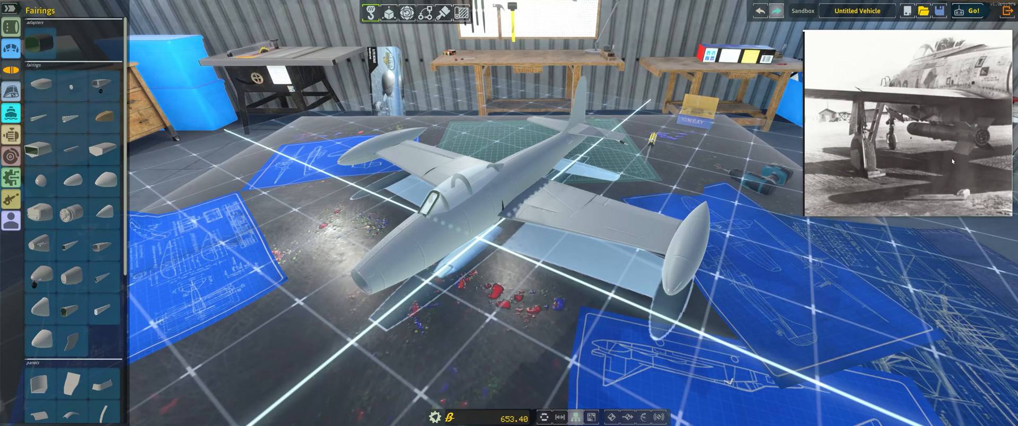
pyautogui.moveTo(961, 140)
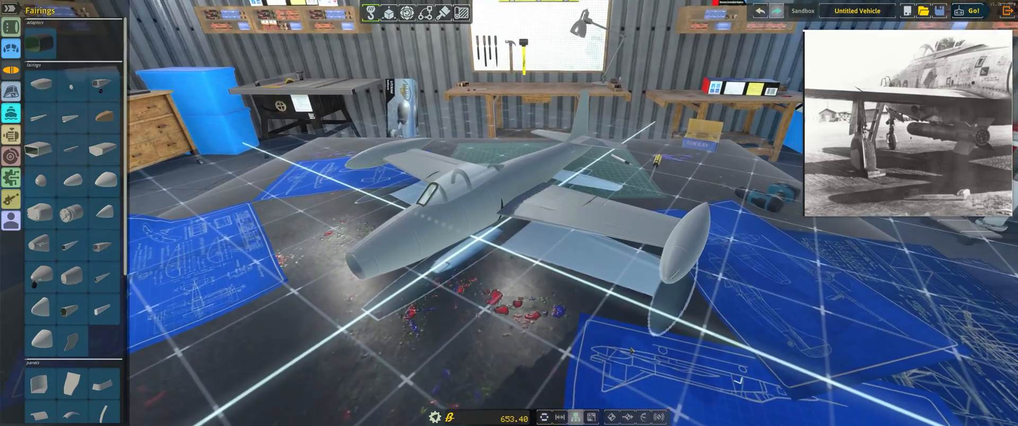
# - Orbit the view to look at the jet's underside
pyautogui.moveTo(455, 260); pyautogui.dragTo(455, 97)
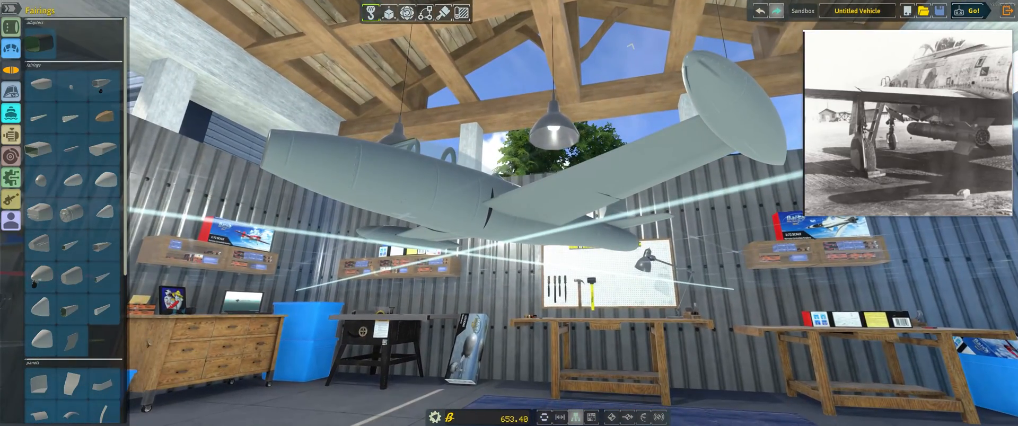
pyautogui.moveTo(72, 341)
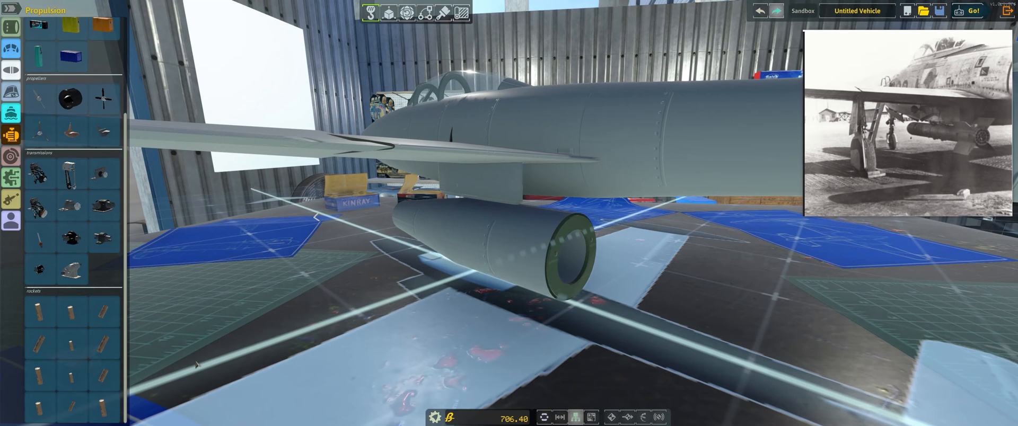
pyautogui.moveTo(70, 372)
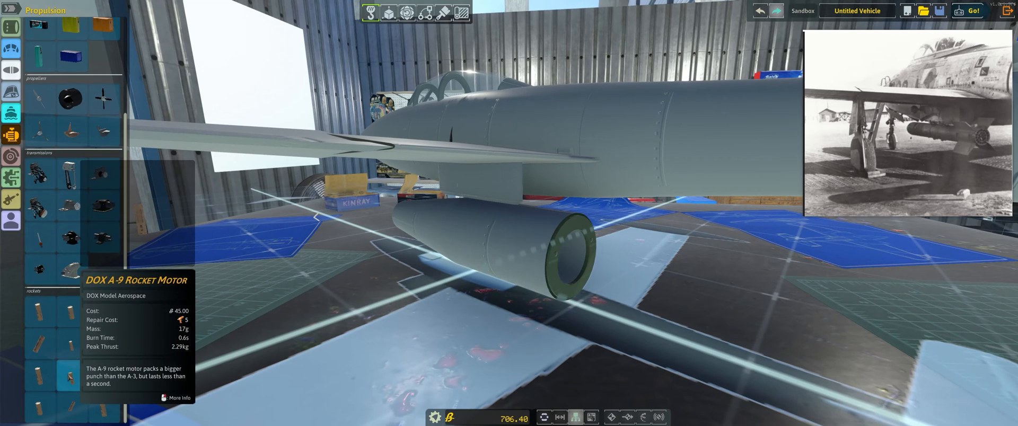